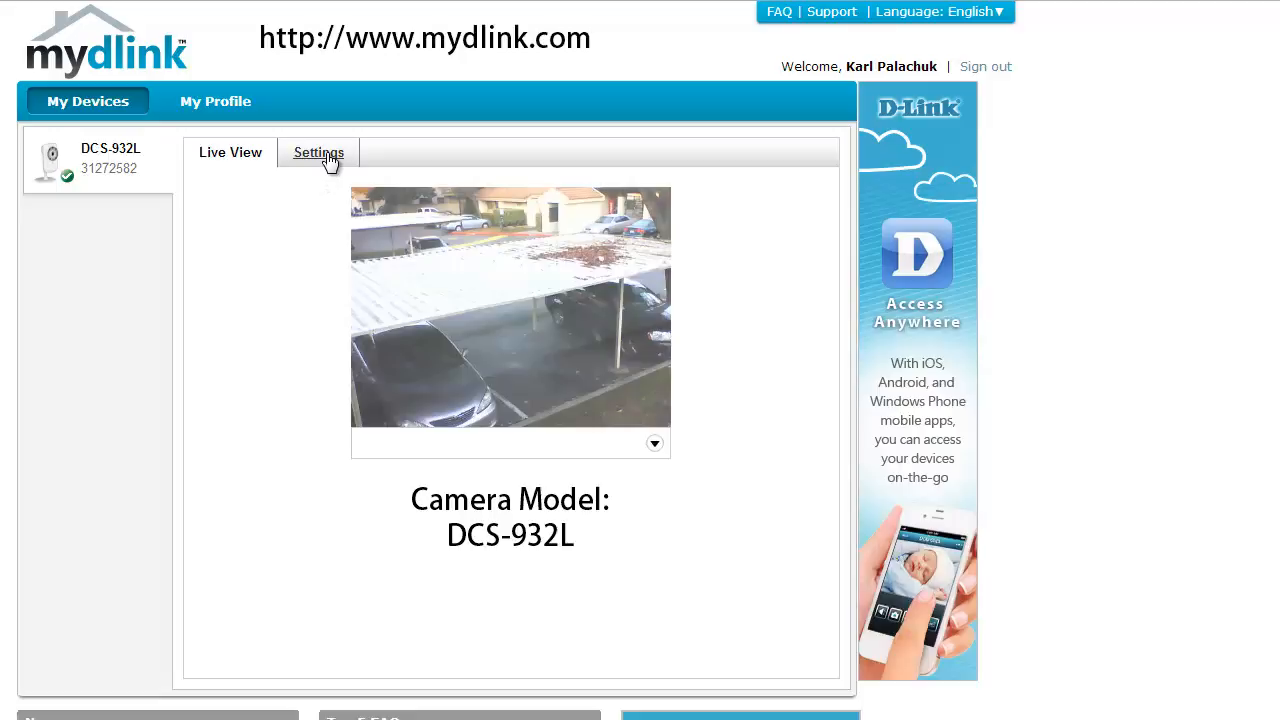
# Launch the DCS-932L camera's own web interface from its Settings in mydlink
pyautogui.click(319, 152)
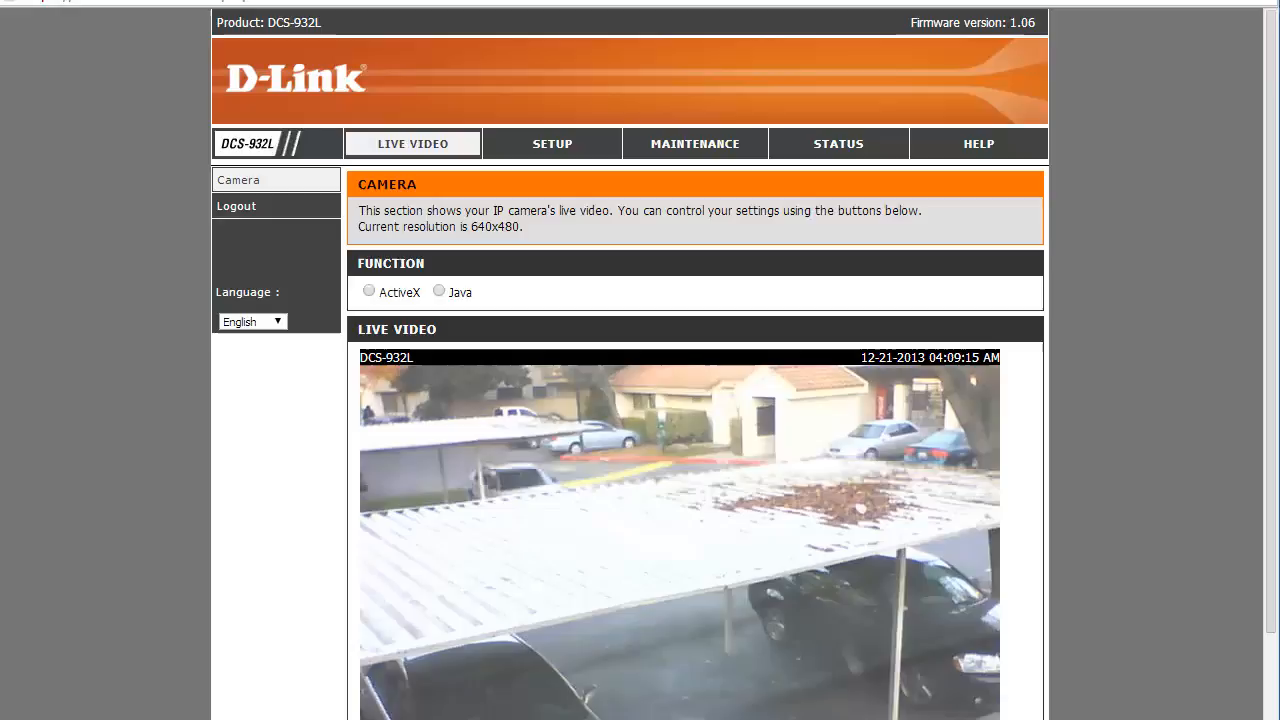
# Show the camera's STATUS Device Info page with network, firmware and wireless details
pyautogui.click(838, 143)
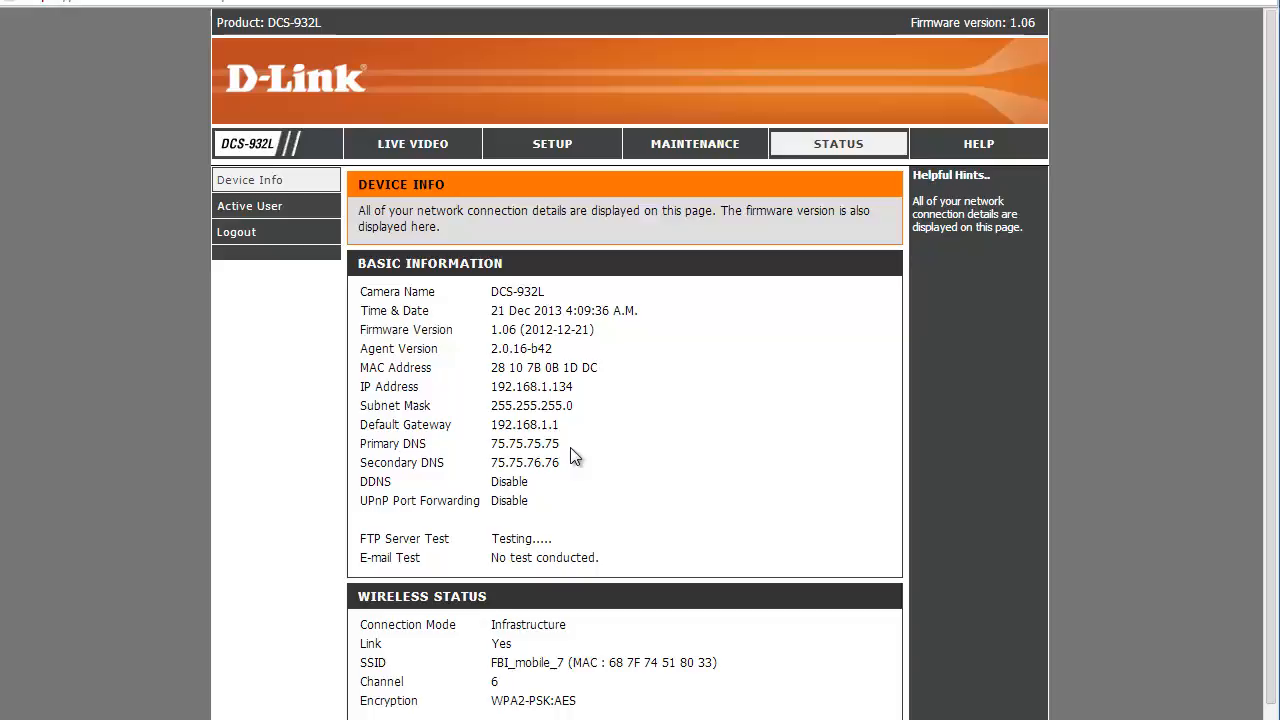
pyautogui.moveTo(675, 392)
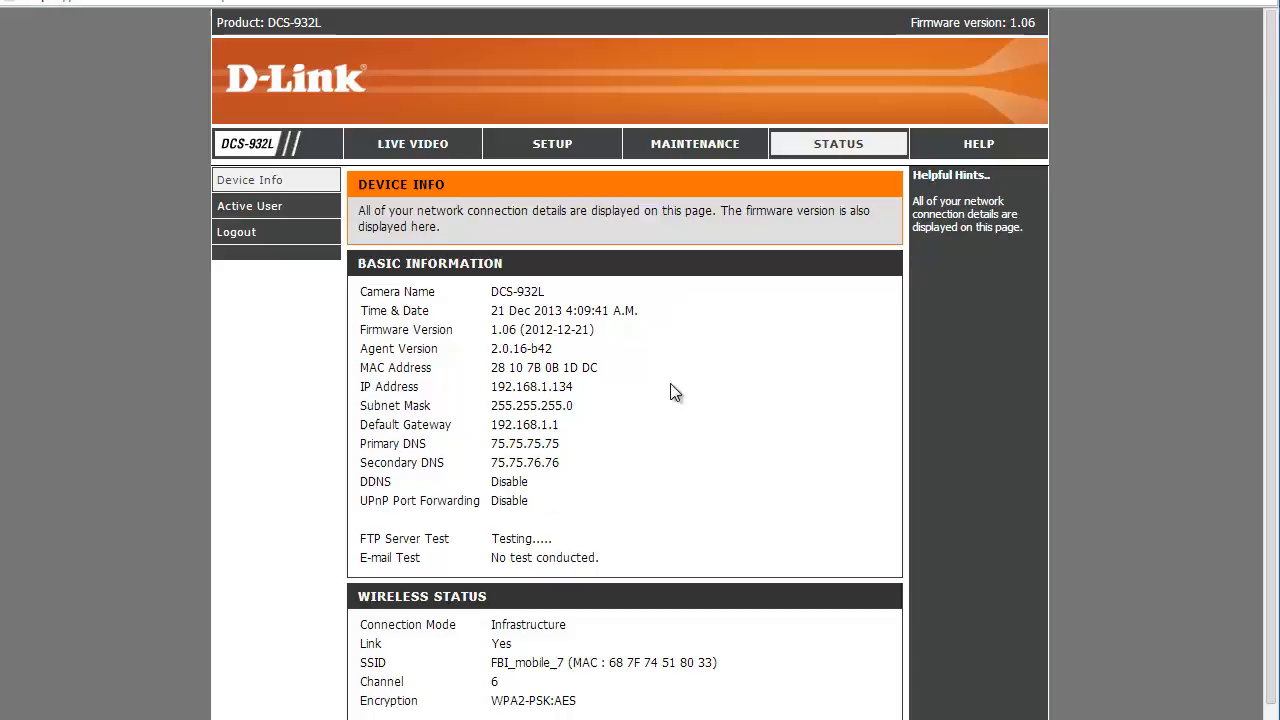
pyautogui.click(552, 143)
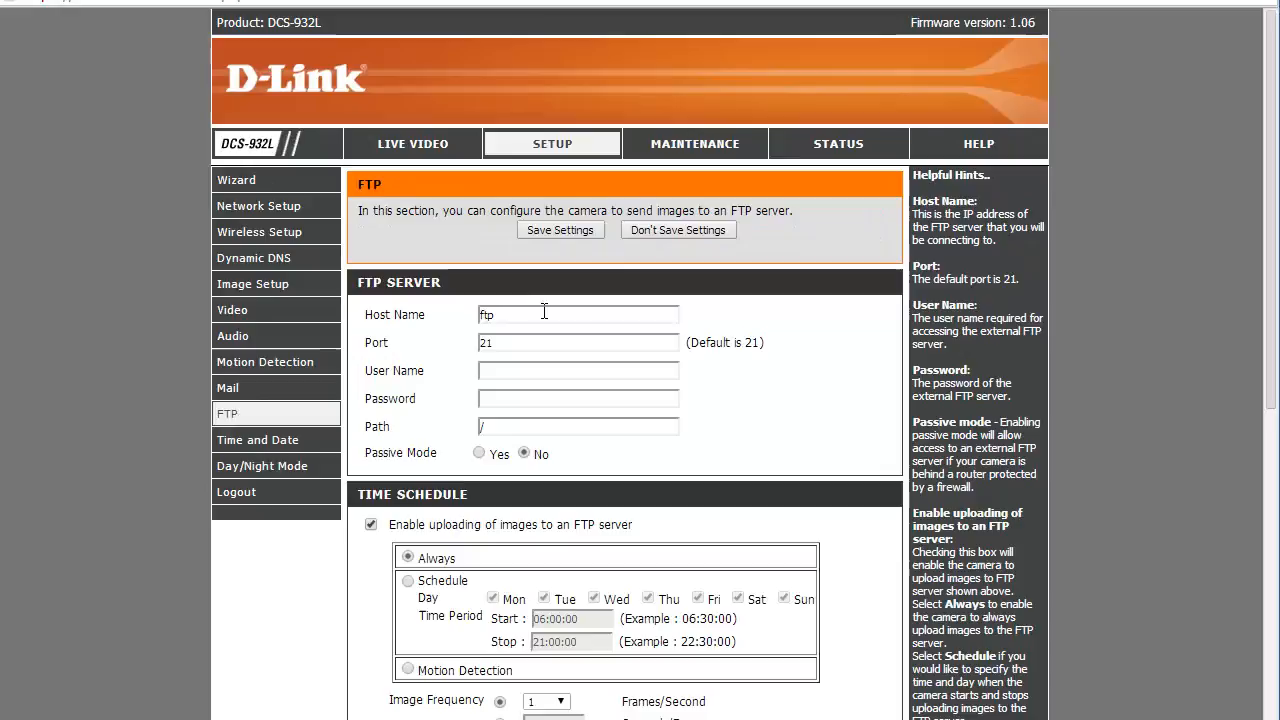
pyautogui.write('67.1')
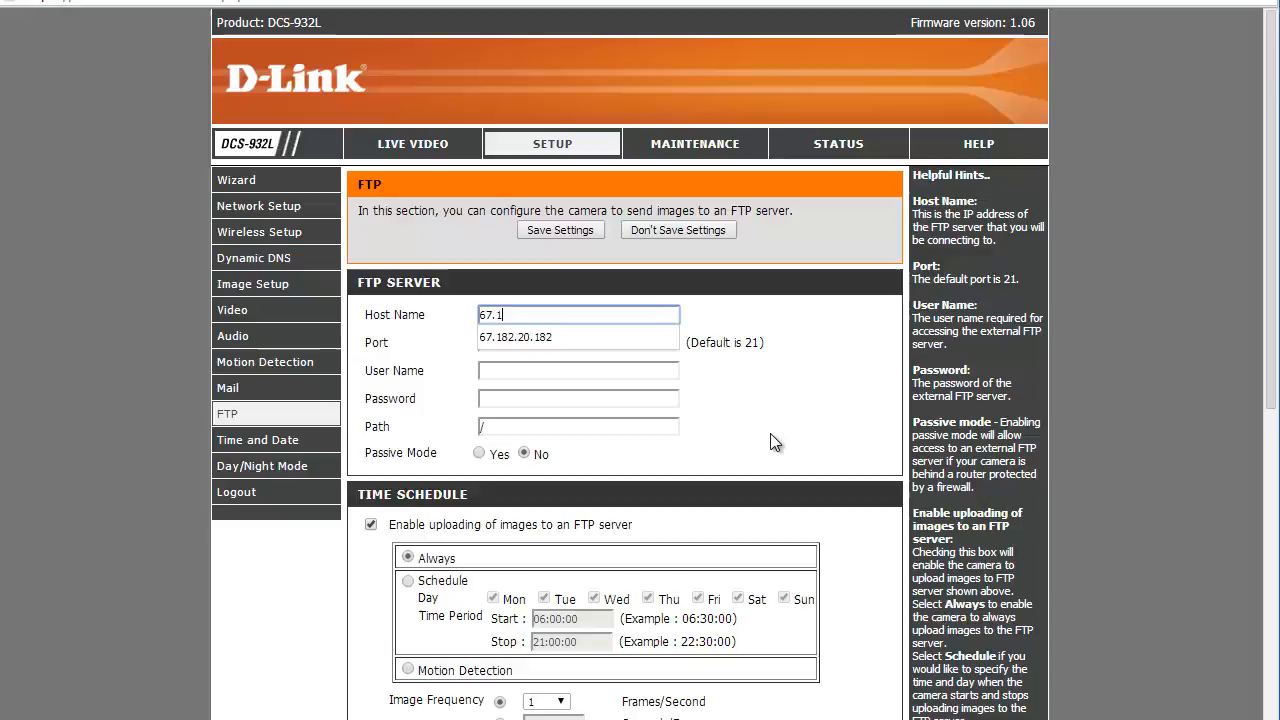
pyautogui.write('k')
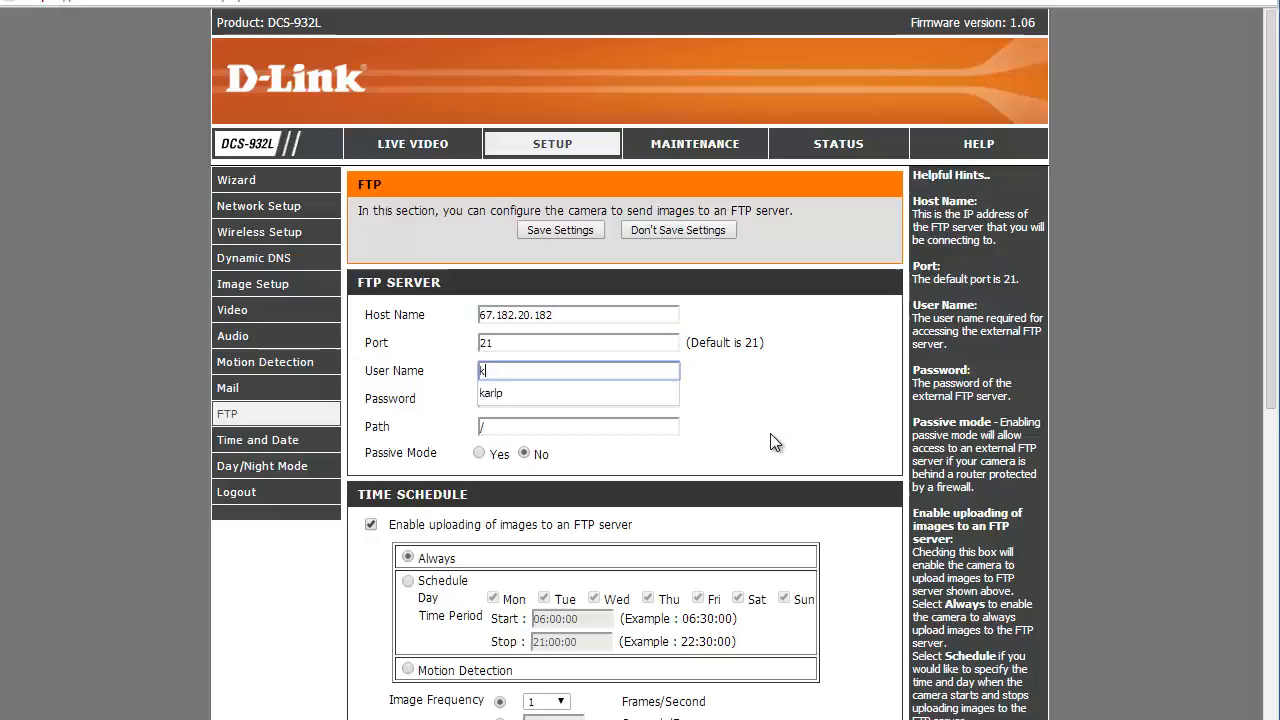
pyautogui.write('karlp')
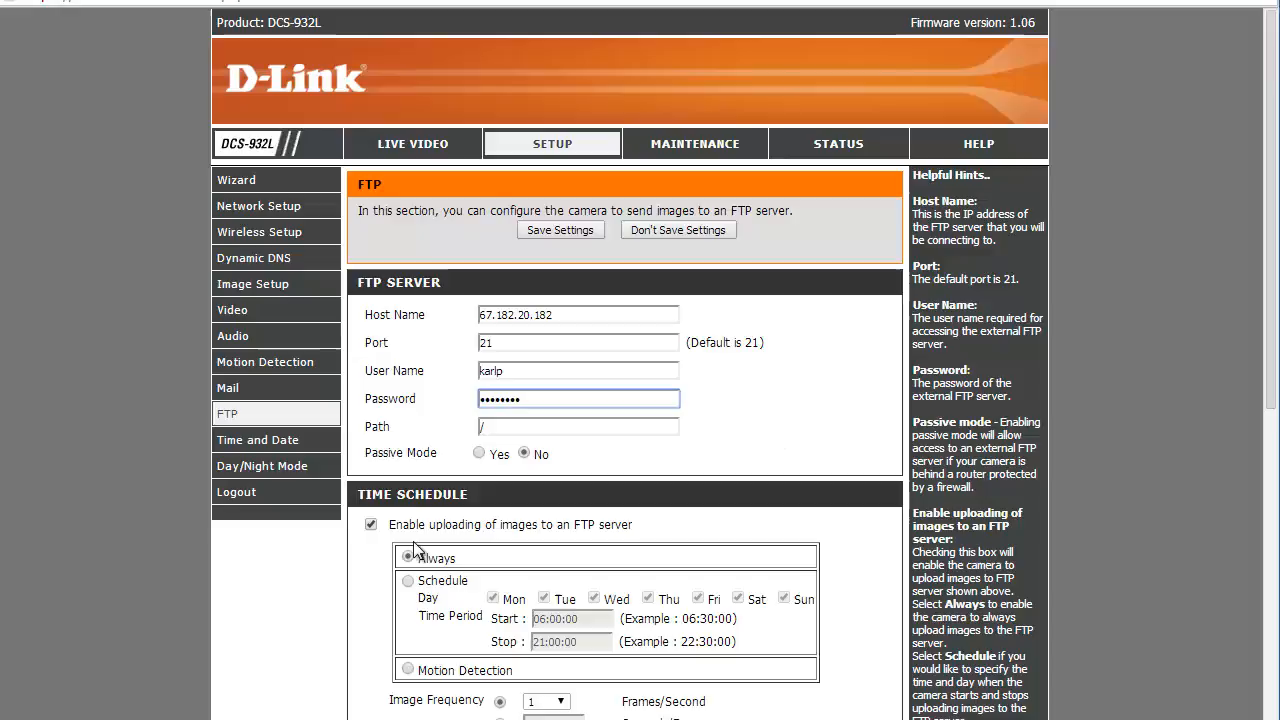
pyautogui.click(479, 453)
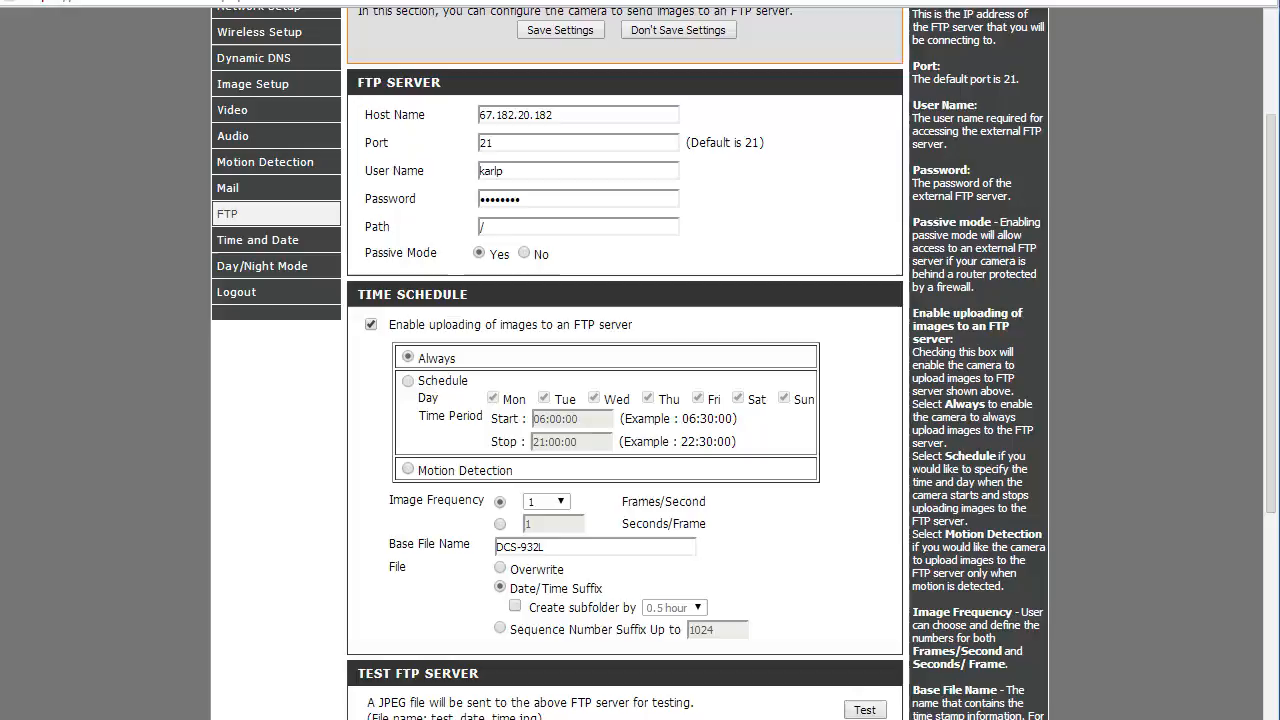
# Run the TEST FTP SERVER check to upload a test image
pyautogui.scroll(-3)
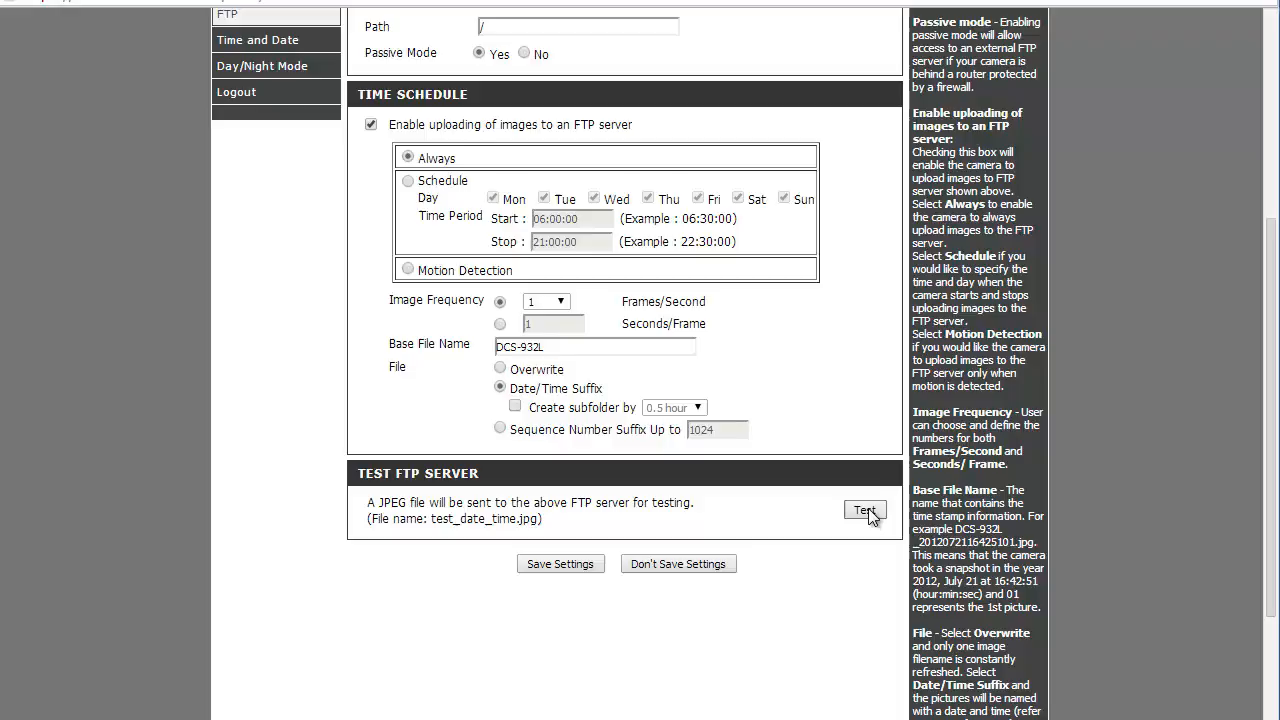
pyautogui.click(864, 511)
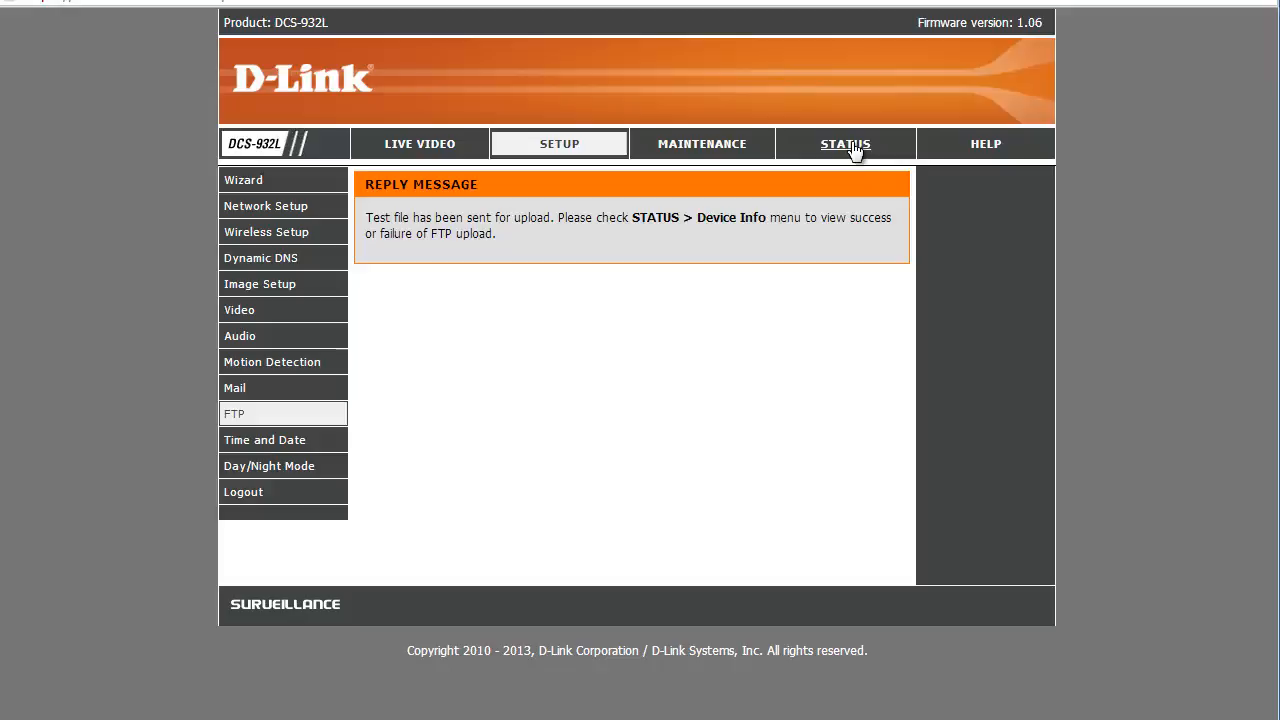
# Confirm on STATUS Device Info that the FTP Server Test succeeded
pyautogui.click(845, 143)
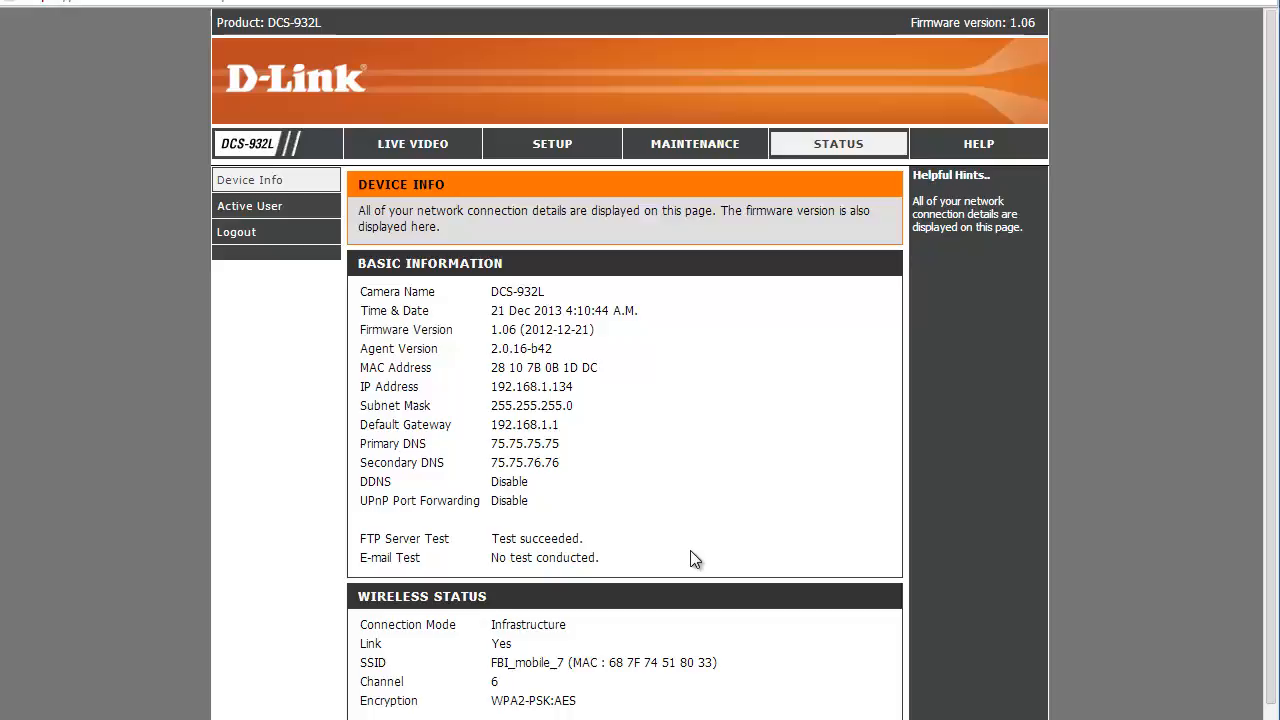
pyautogui.moveTo(705, 541)
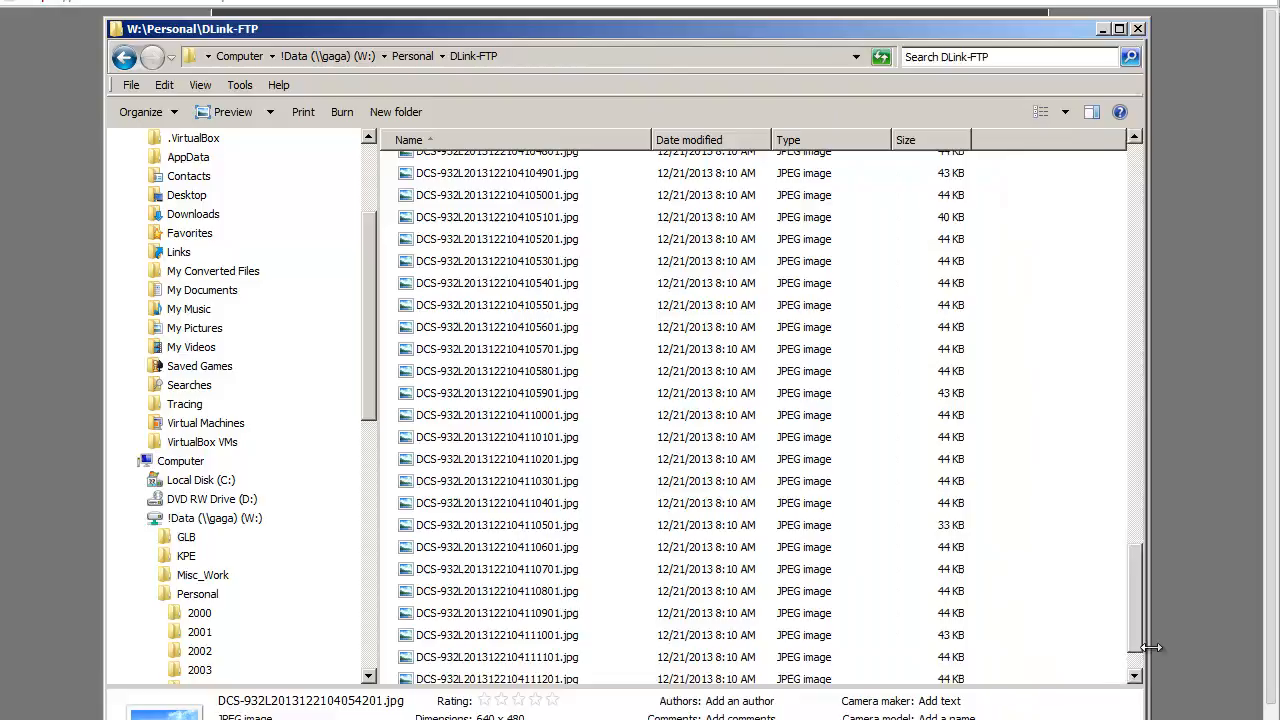
# Browse W:\Personal\DLink-FTP to view the uploaded timestamped JPEGs and test image
pyautogui.click(497, 382)
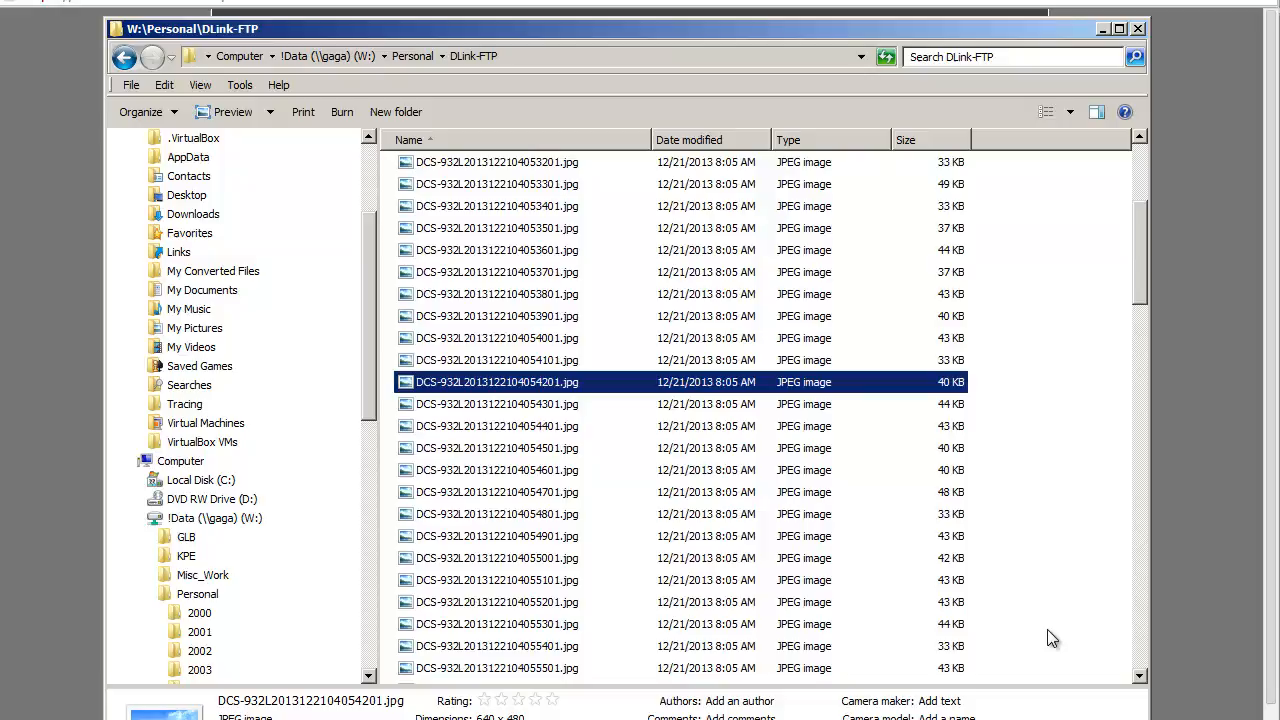
pyautogui.scroll(-3)
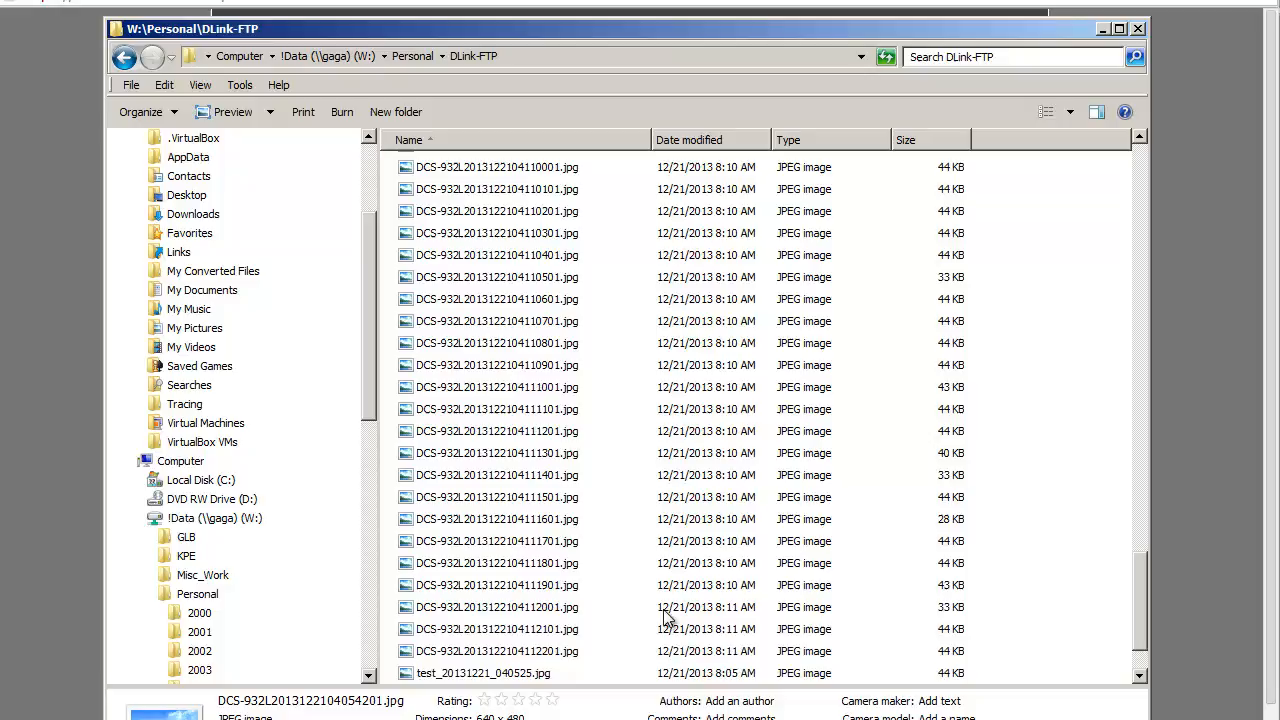